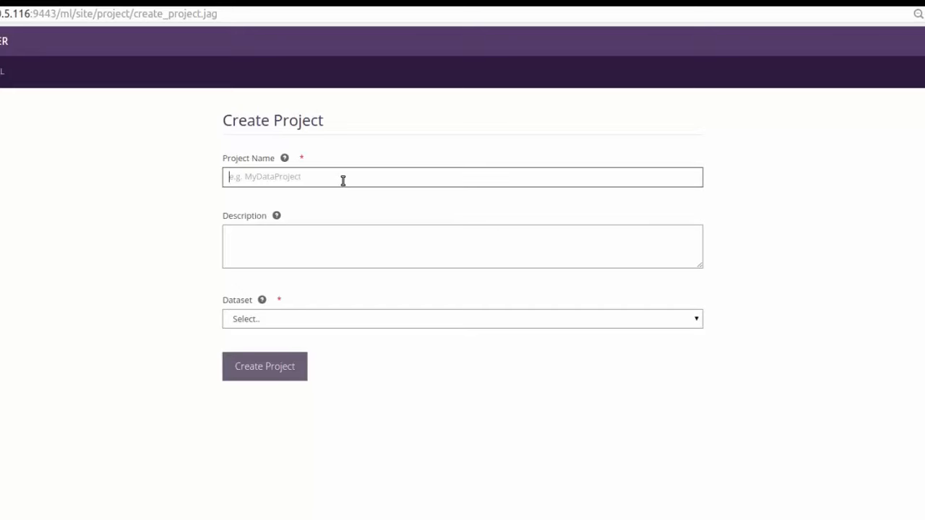
Create project IrisProject with description 'iris Project' using the irisdataset dataset
{"action": "type", "text": "l"}
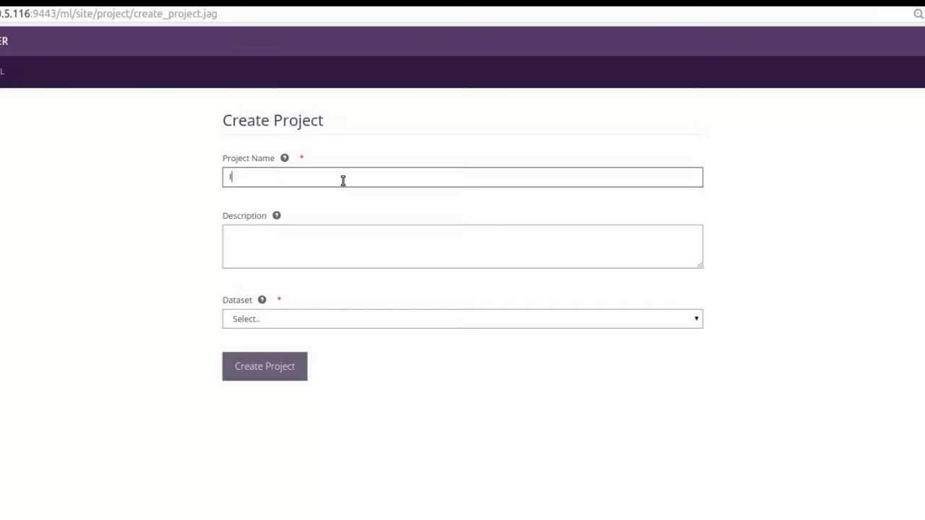
{"action": "type", "text": "IrisProject"}
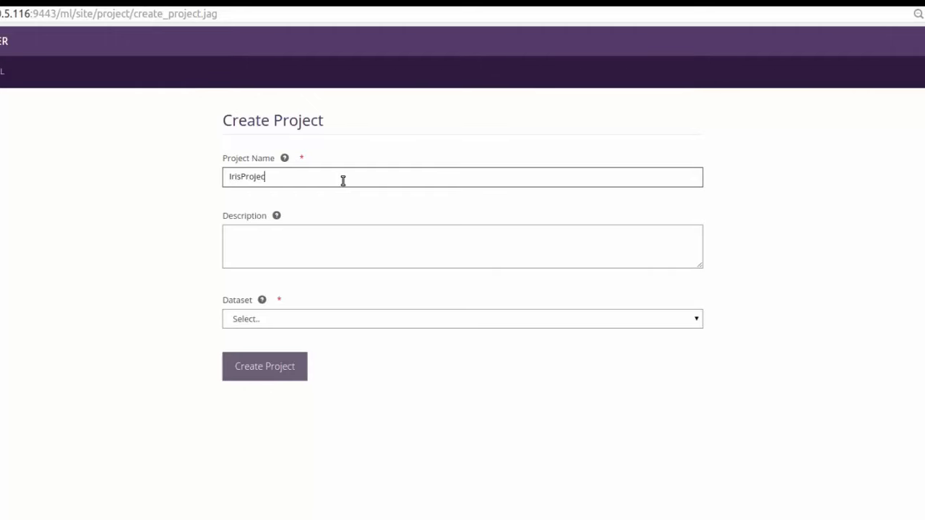
{"action": "type", "text": "iris Project"}
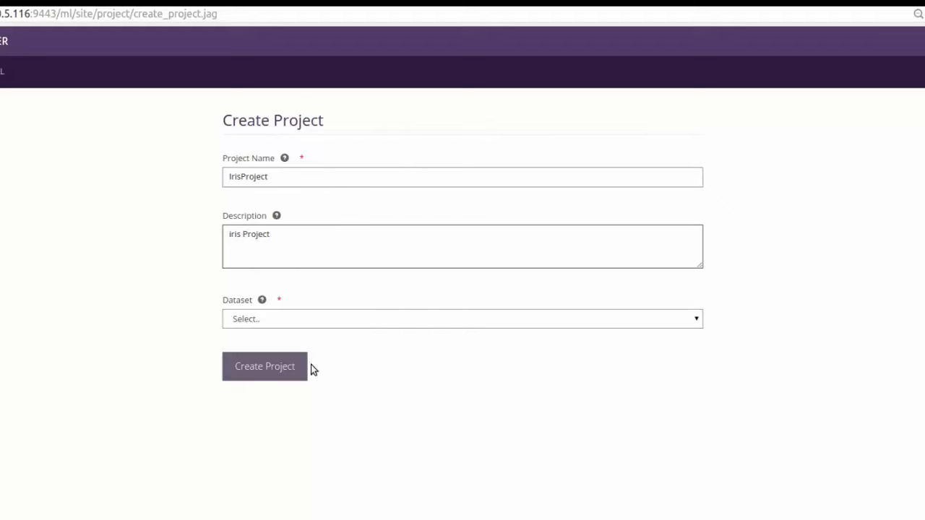
{"action": "left_click", "coordinate": [462, 318]}
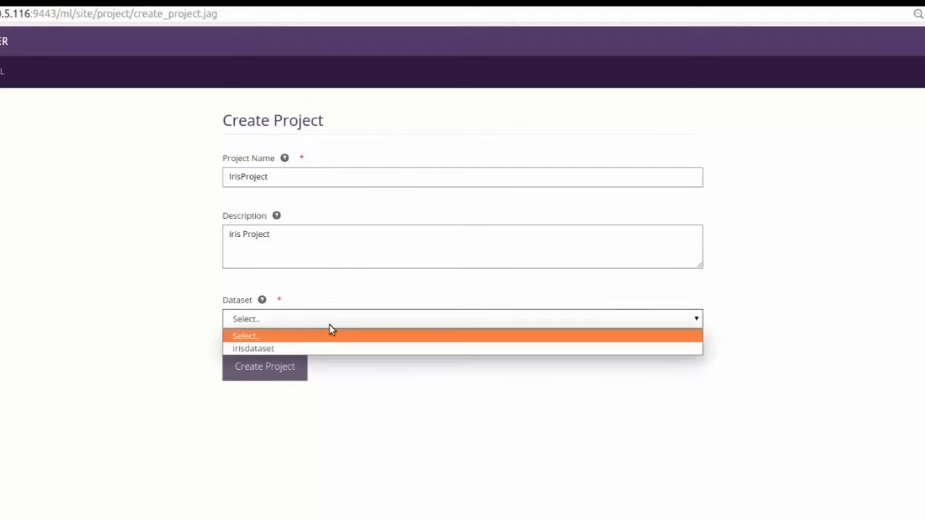
{"action": "left_click", "coordinate": [253, 348]}
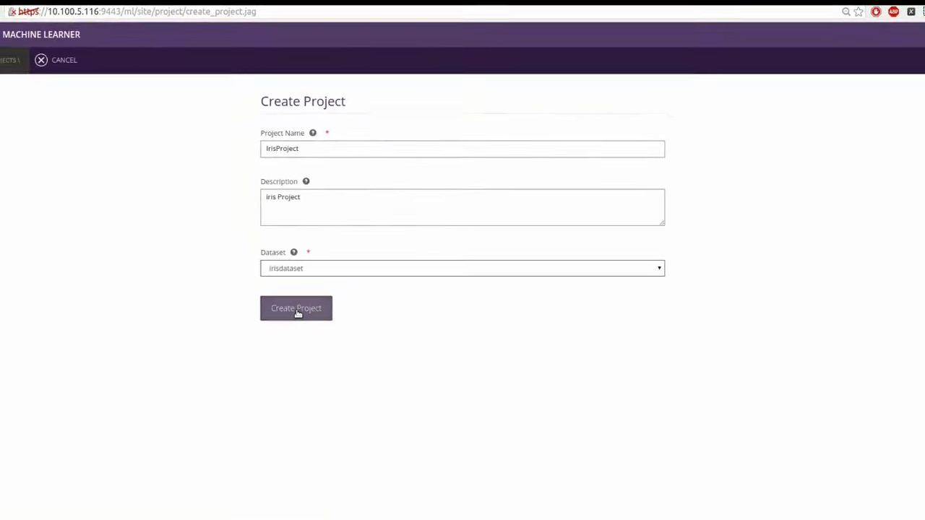
{"action": "left_click", "coordinate": [296, 308]}
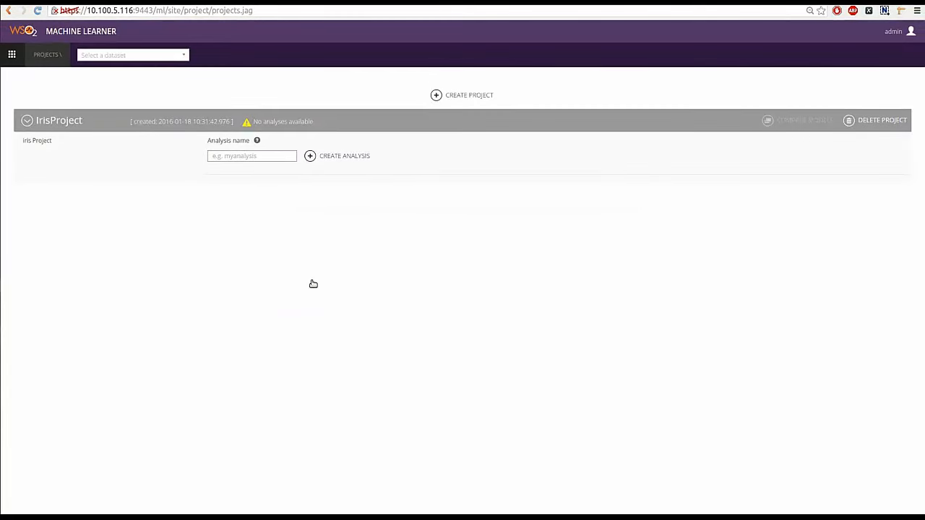
{"action": "mouse_move", "coordinate": [315, 281]}
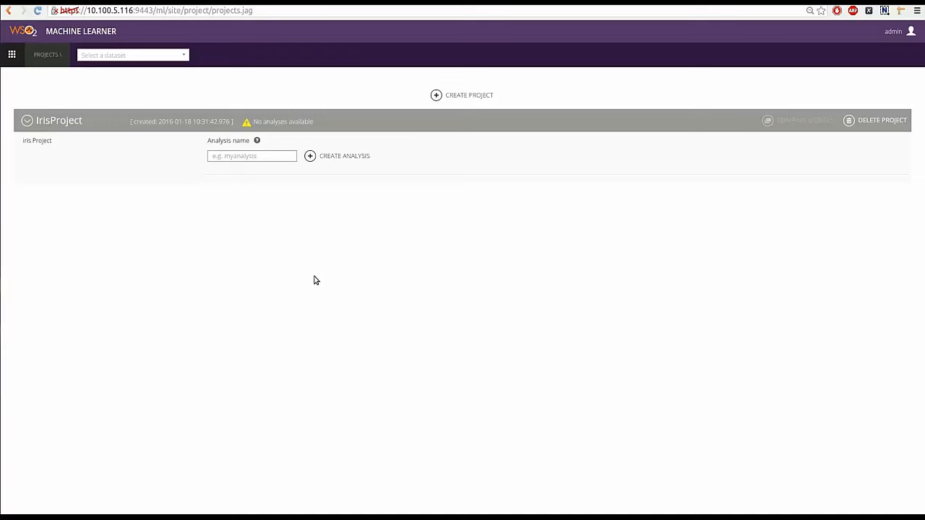
{"action": "mouse_move", "coordinate": [261, 180]}
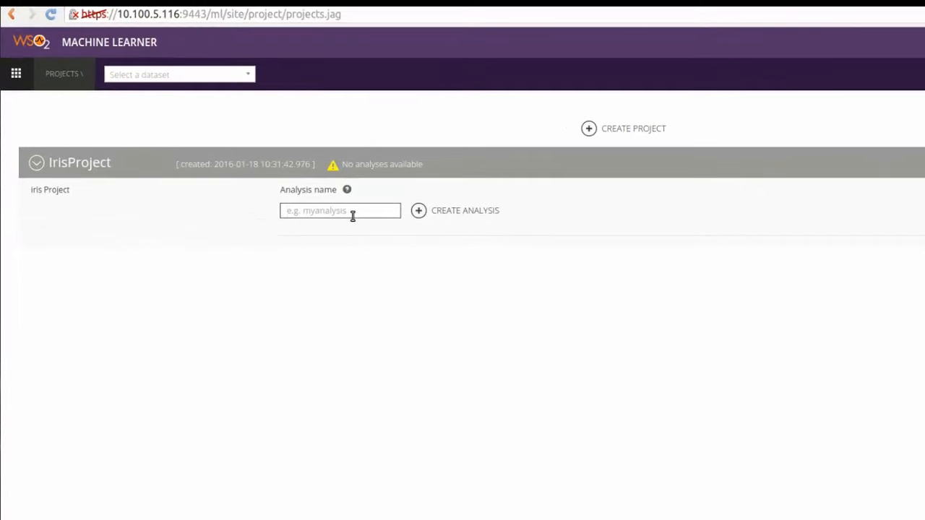
Create an analysis named Analysis_1 under IrisProject
{"action": "type", "text": "Analysis_1"}
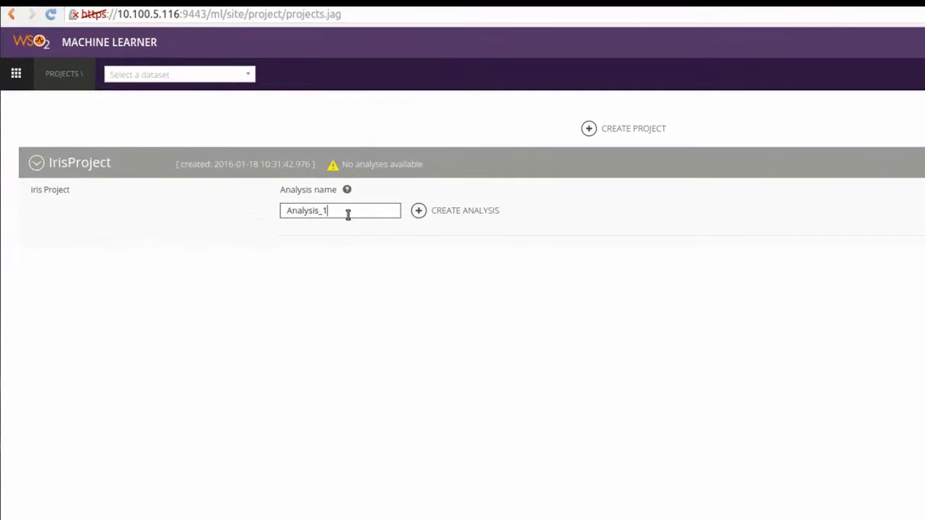
{"action": "mouse_move", "coordinate": [430, 210]}
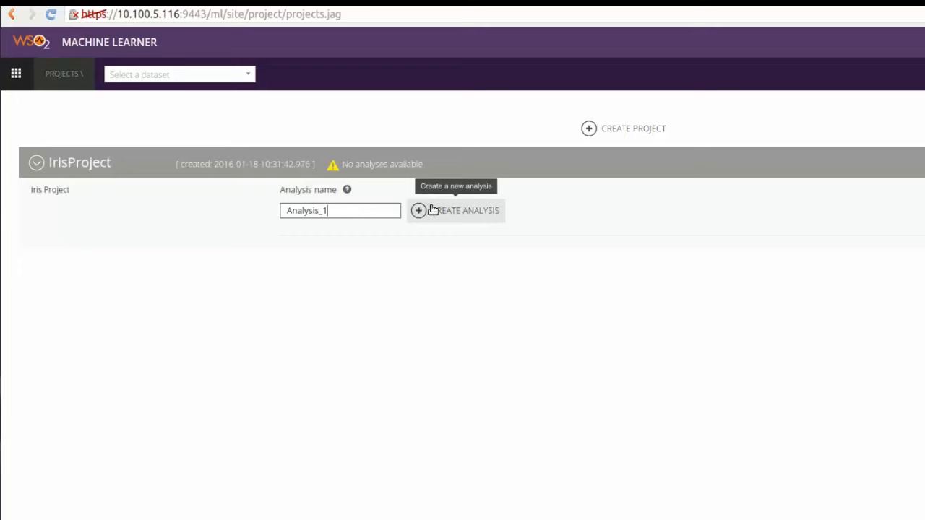
{"action": "left_click", "coordinate": [455, 210]}
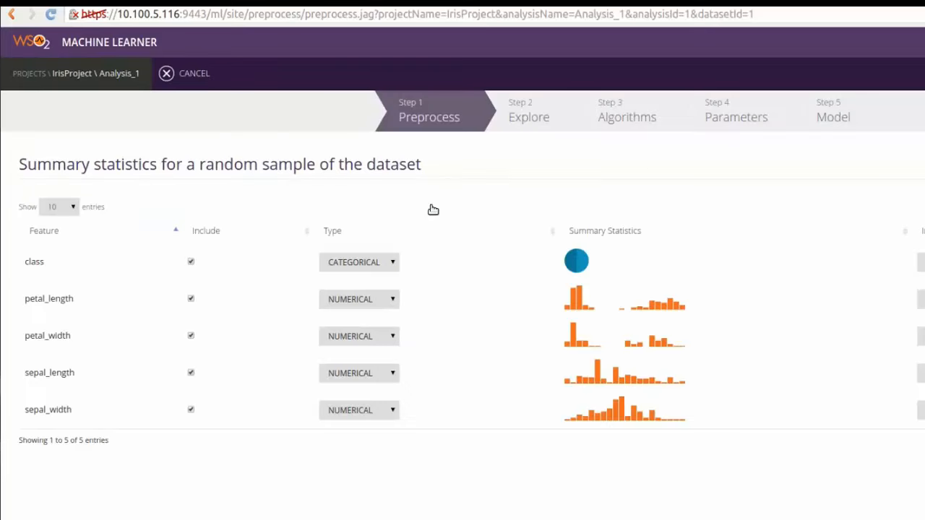
{"action": "mouse_move", "coordinate": [431, 209]}
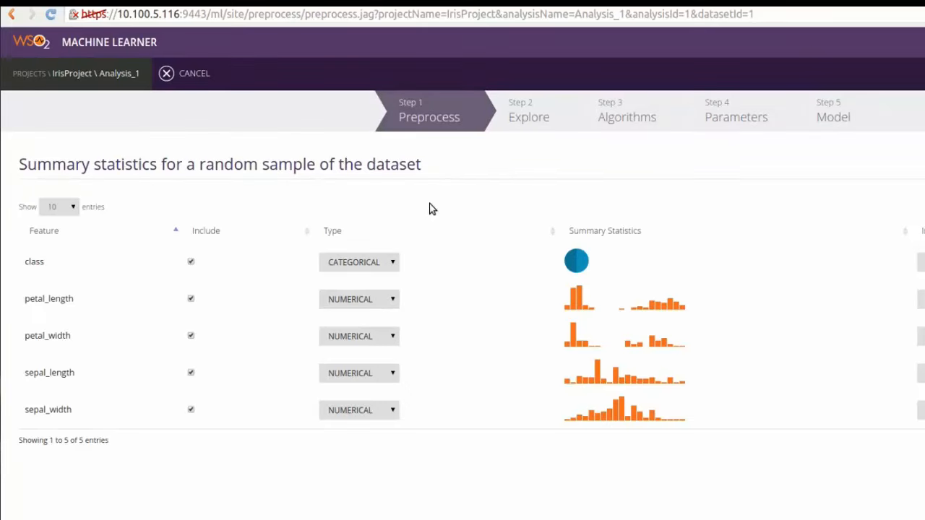
{"action": "mouse_move", "coordinate": [421, 206]}
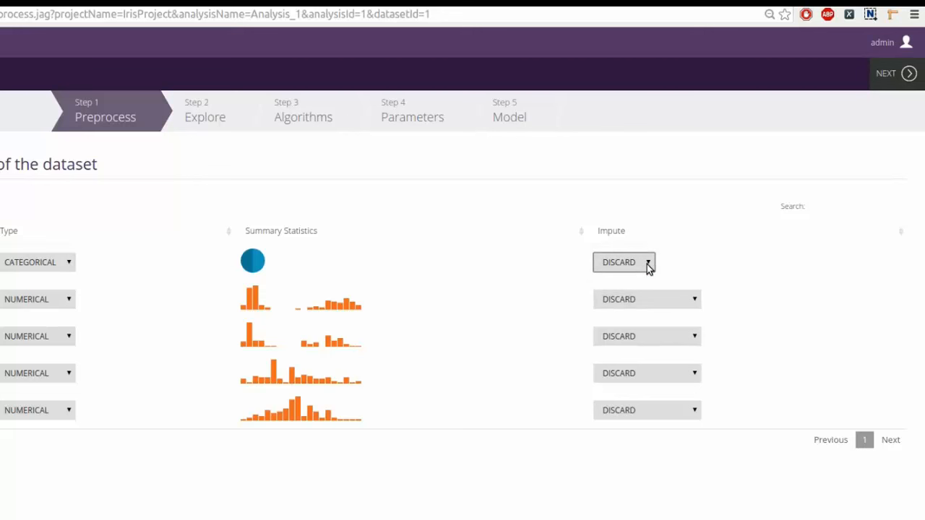
{"action": "mouse_move", "coordinate": [645, 266]}
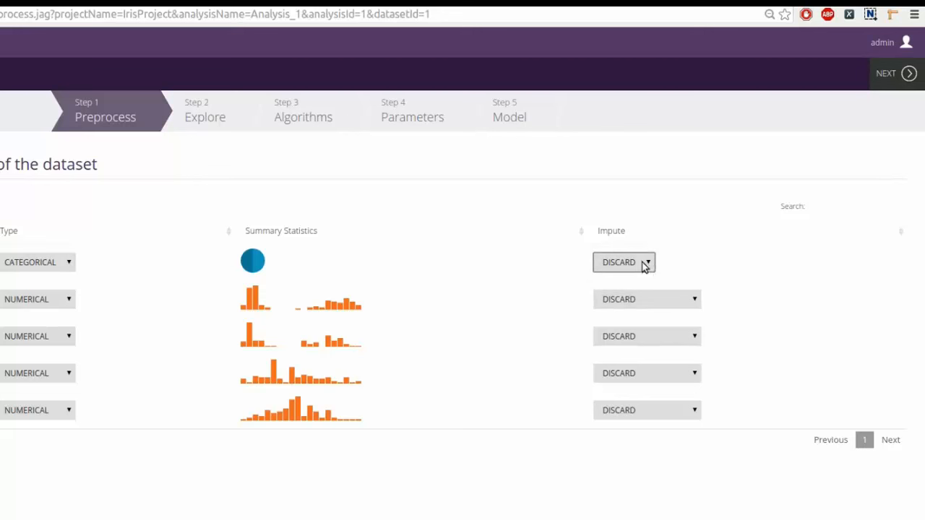
{"action": "mouse_move", "coordinate": [372, 280]}
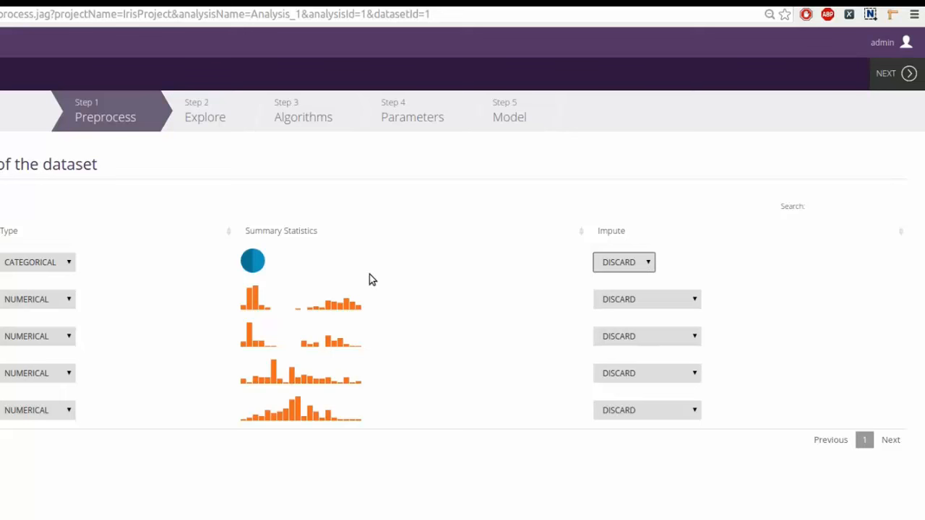
{"action": "mouse_move", "coordinate": [384, 279]}
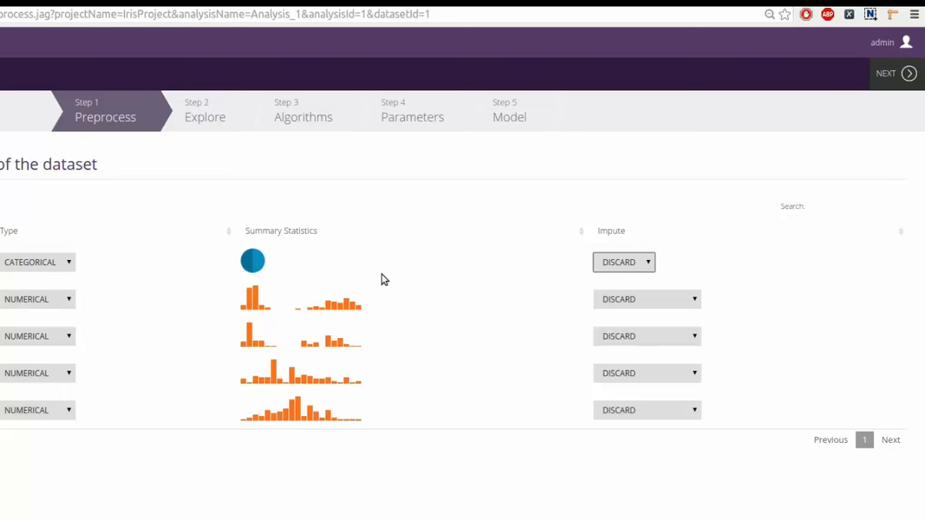
{"action": "mouse_move", "coordinate": [445, 281]}
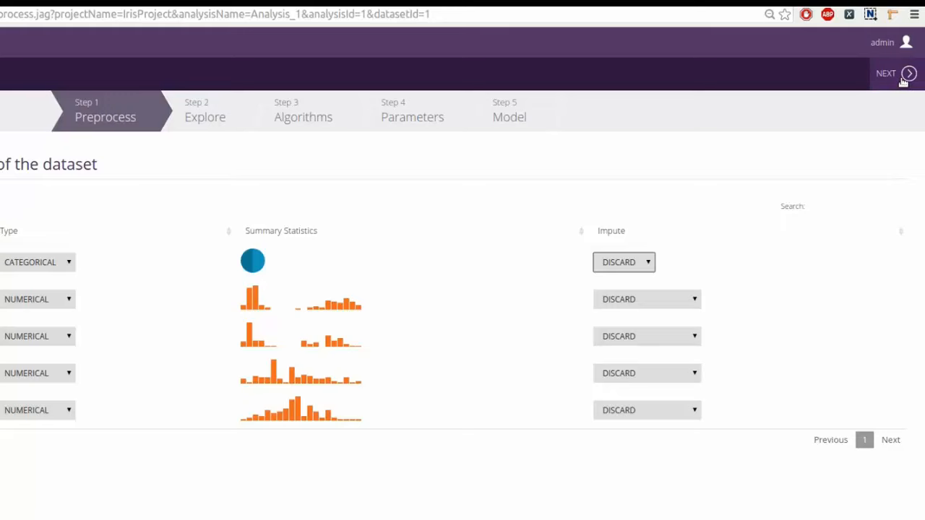
Accept the default Preprocess feature settings and advance to the Explore step
{"action": "left_click", "coordinate": [886, 73]}
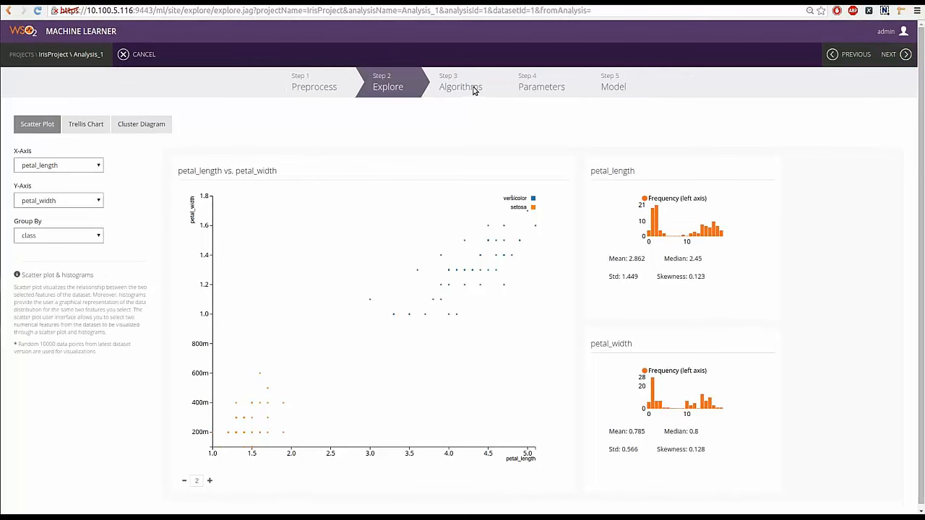
{"action": "mouse_move", "coordinate": [480, 88]}
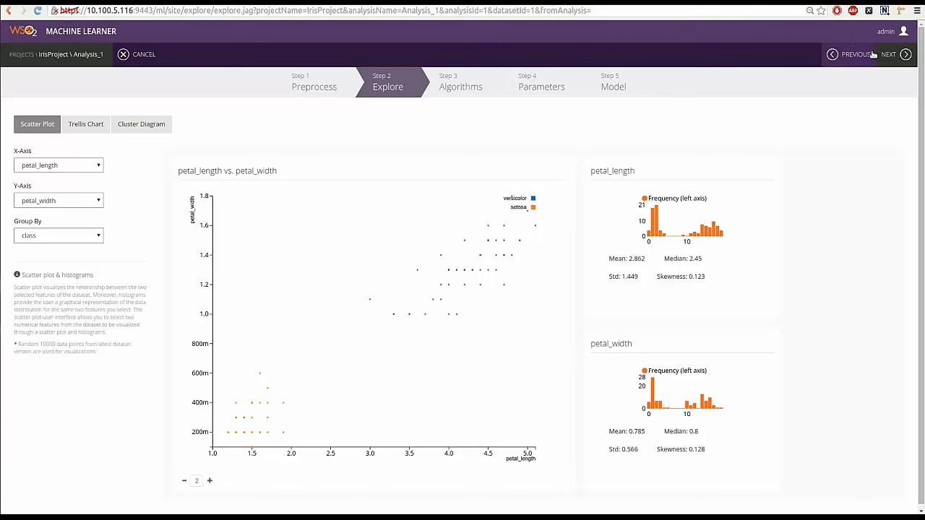
Advance from the petal_length vs petal_width scatter plot to Step 3 Algorithms
{"action": "left_click", "coordinate": [896, 54]}
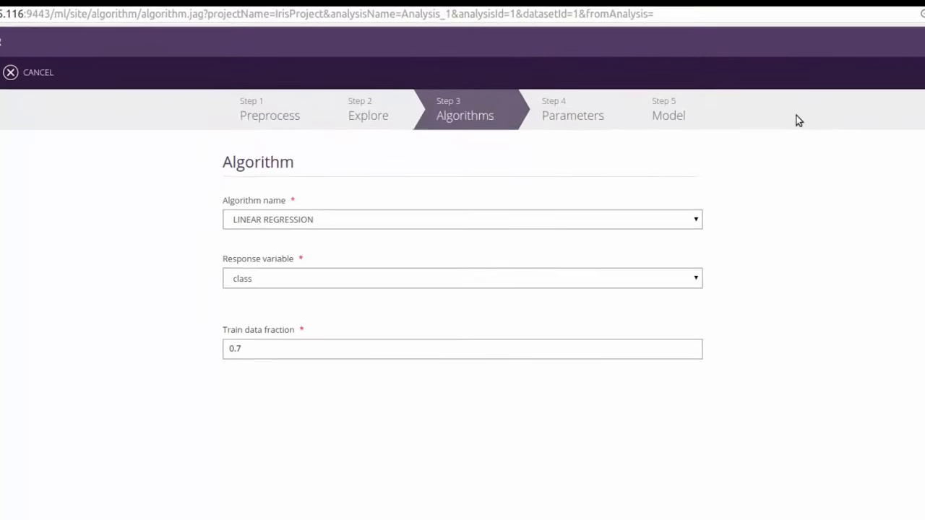
{"action": "mouse_move", "coordinate": [629, 218]}
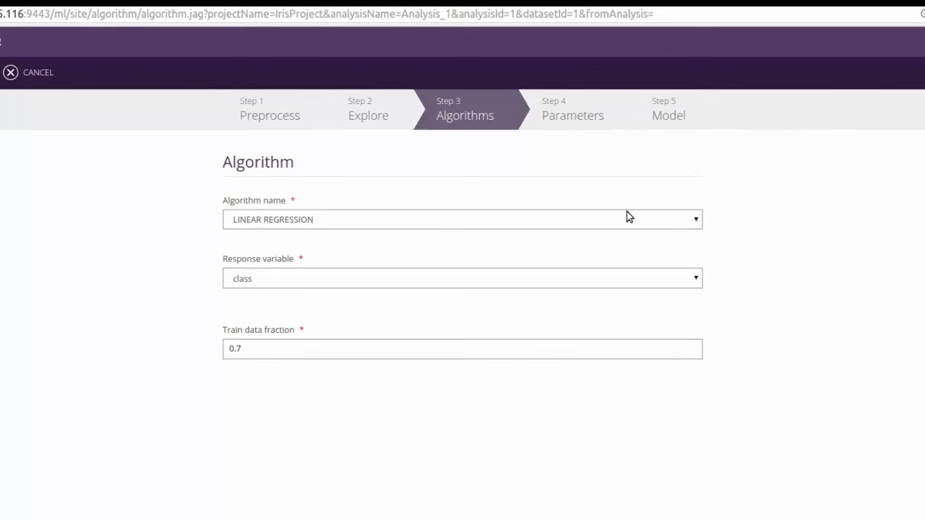
Choose RANDOM FOREST CLASSIFICATION as the algorithm, keeping class as response variable
{"action": "left_click", "coordinate": [463, 219]}
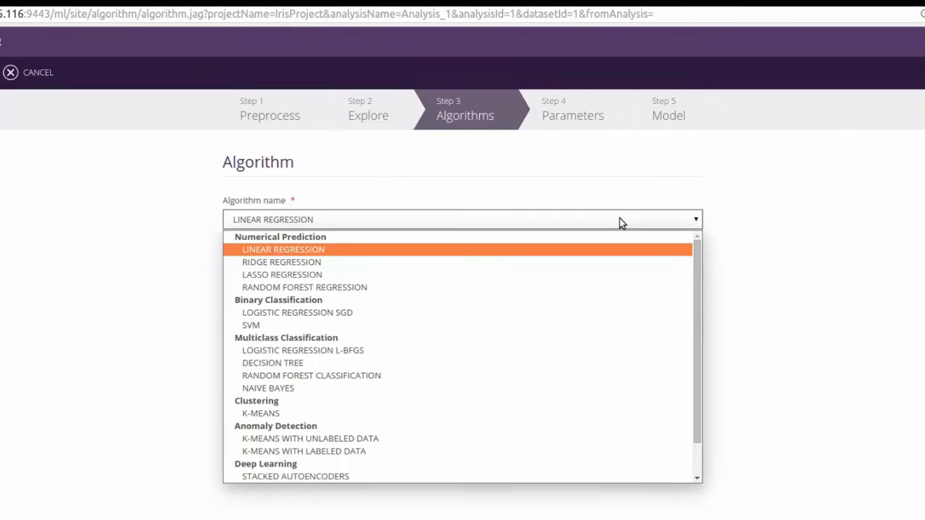
{"action": "mouse_move", "coordinate": [386, 375]}
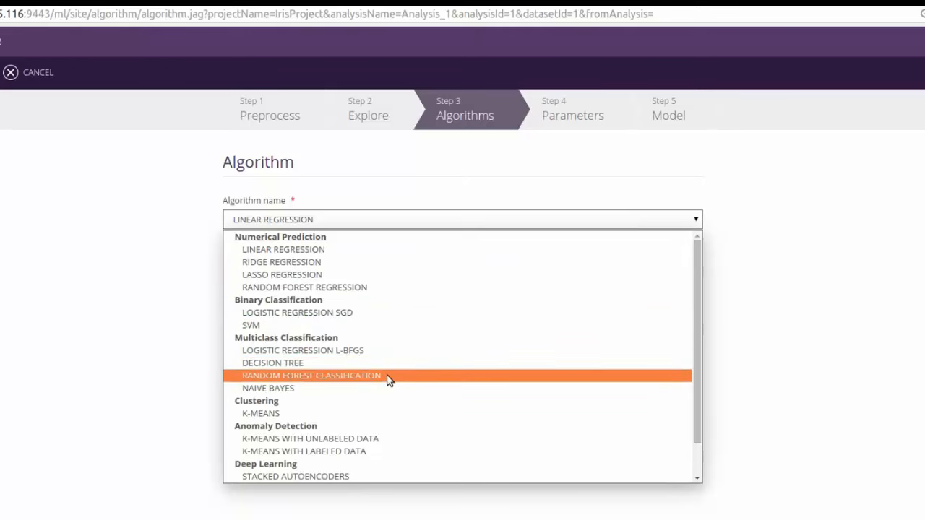
{"action": "left_click", "coordinate": [311, 375]}
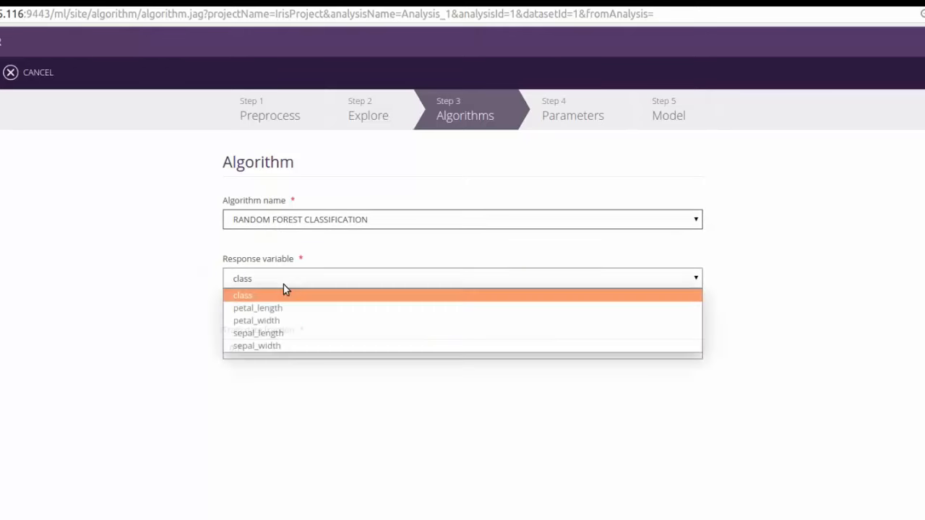
{"action": "left_click", "coordinate": [242, 295]}
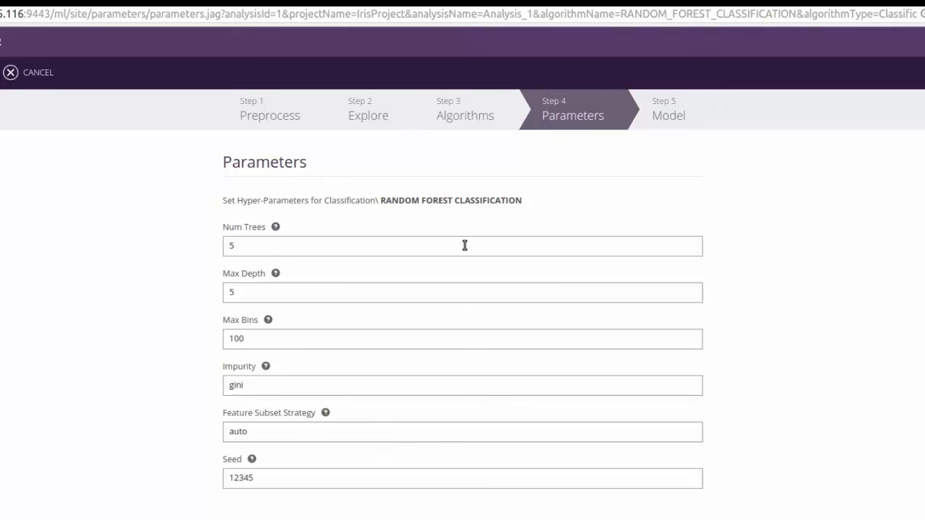
{"action": "mouse_move", "coordinate": [463, 248]}
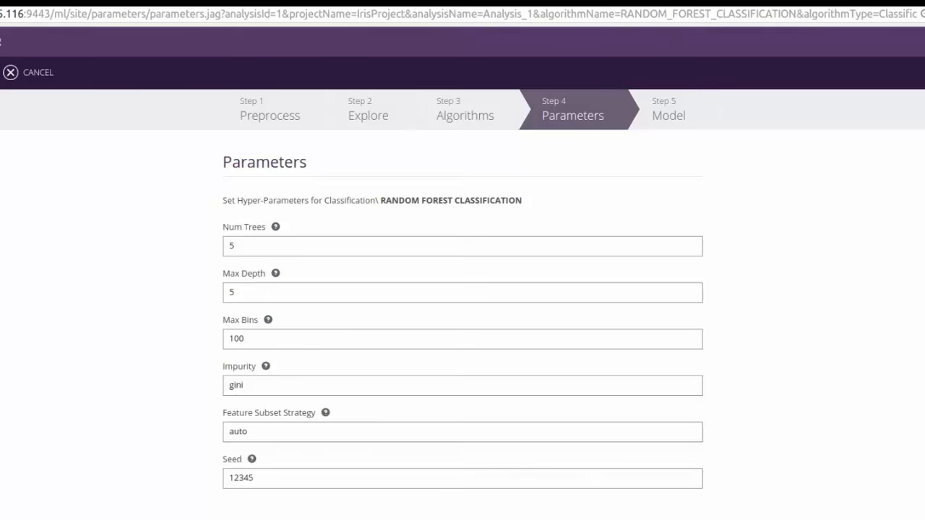
Keep the default random forest hyper-parameters, such as 5 trees, and continue to Model
{"action": "left_click", "coordinate": [669, 108]}
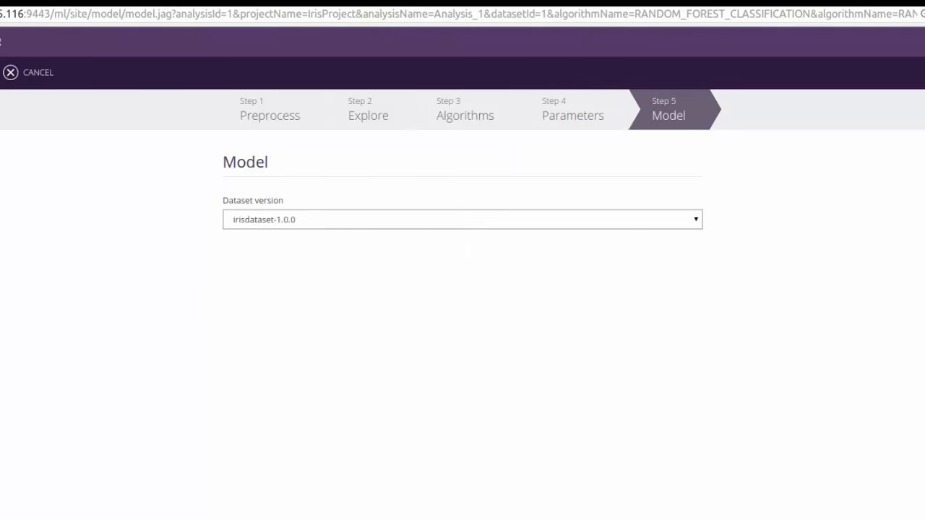
Run training of the Analysis_1 model on dataset version irisdataset-1.0.0
{"action": "left_click", "coordinate": [462, 219]}
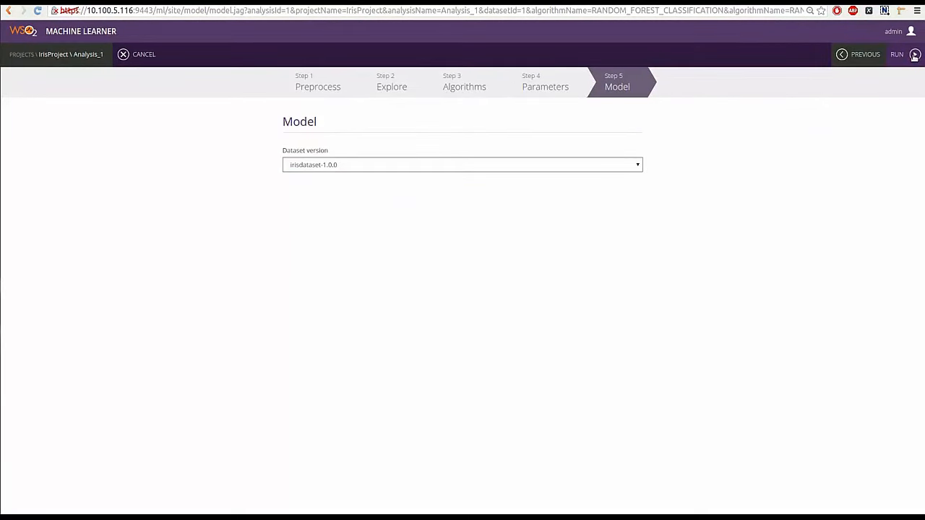
{"action": "left_click", "coordinate": [897, 54]}
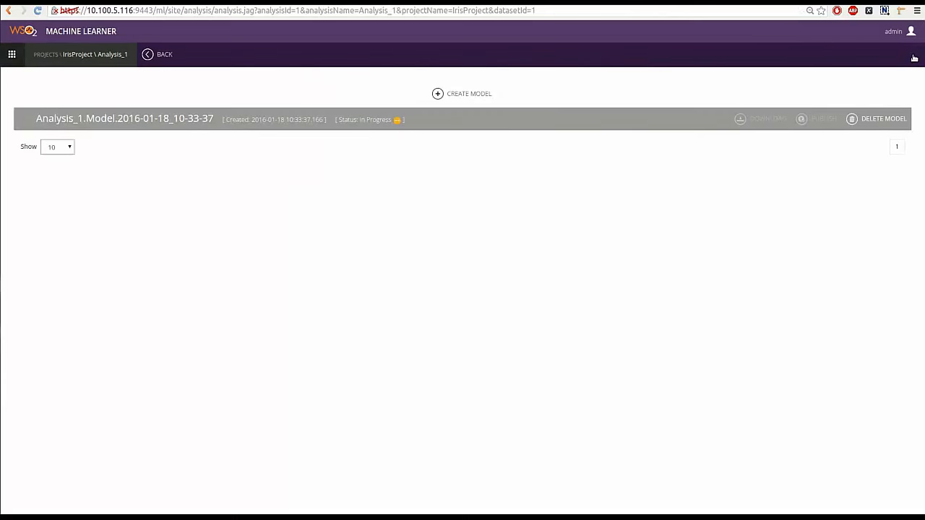